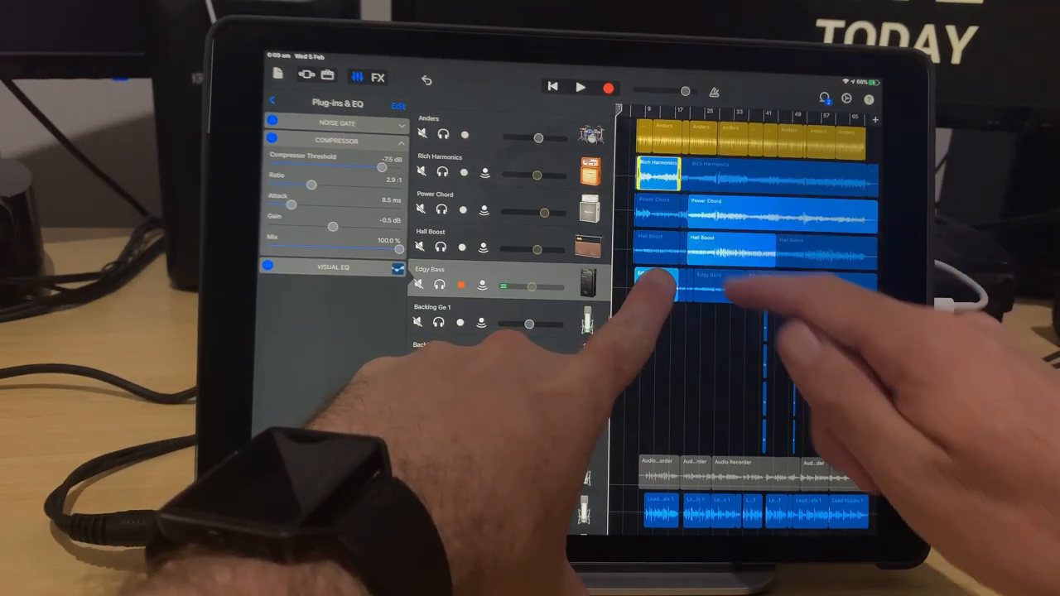
- Select two Edgy Bass regions together and view their shared settings, gain still at 0 dB
{"action": "scroll", "scroll_direction": "down", "scroll_amount": 3}
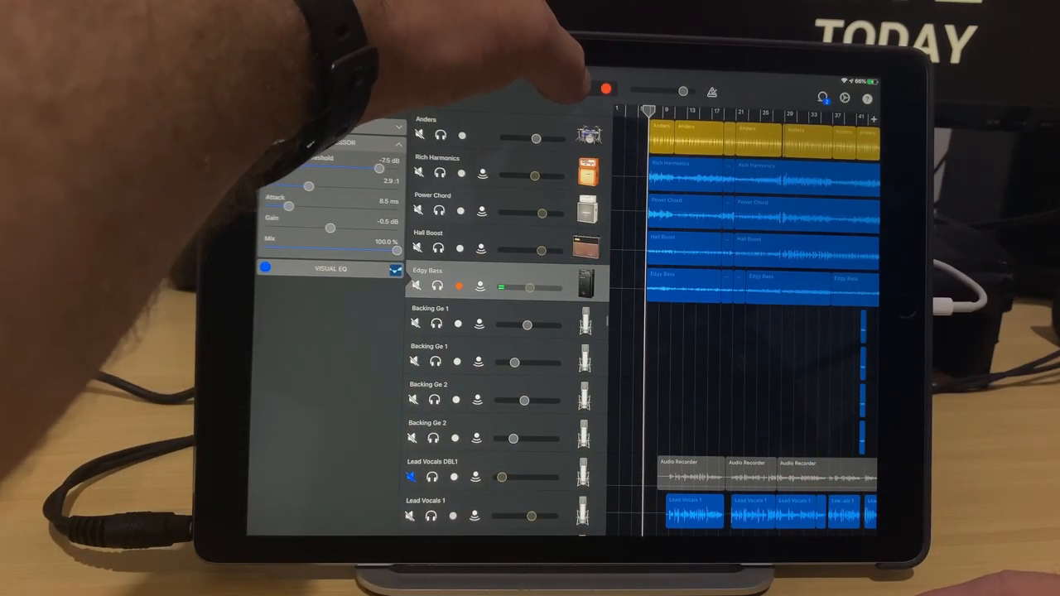
{"action": "left_click", "coordinate": [579, 89]}
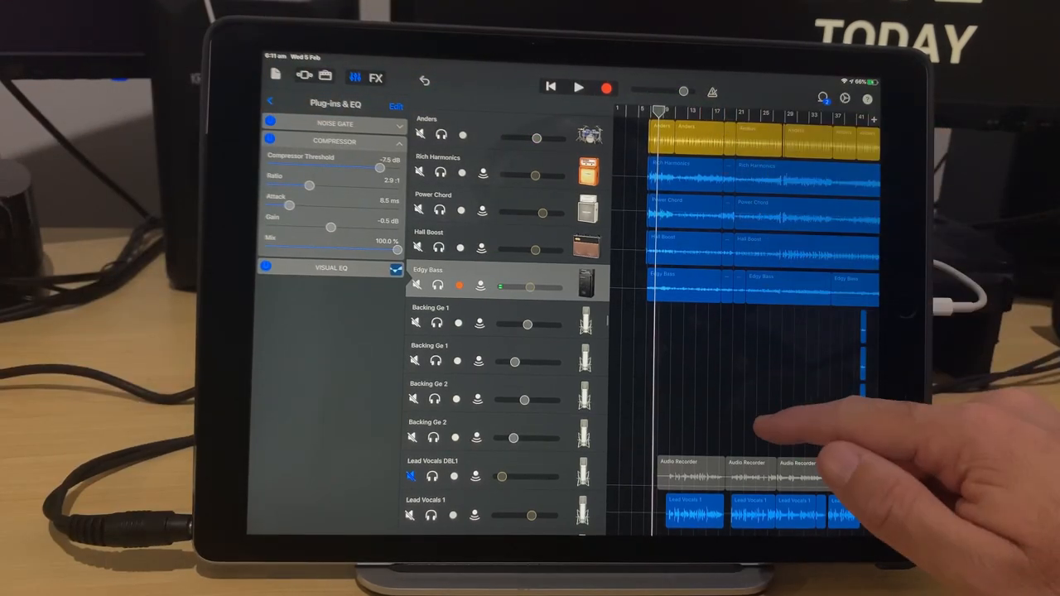
{"action": "scroll", "scroll_direction": "down", "scroll_amount": 3}
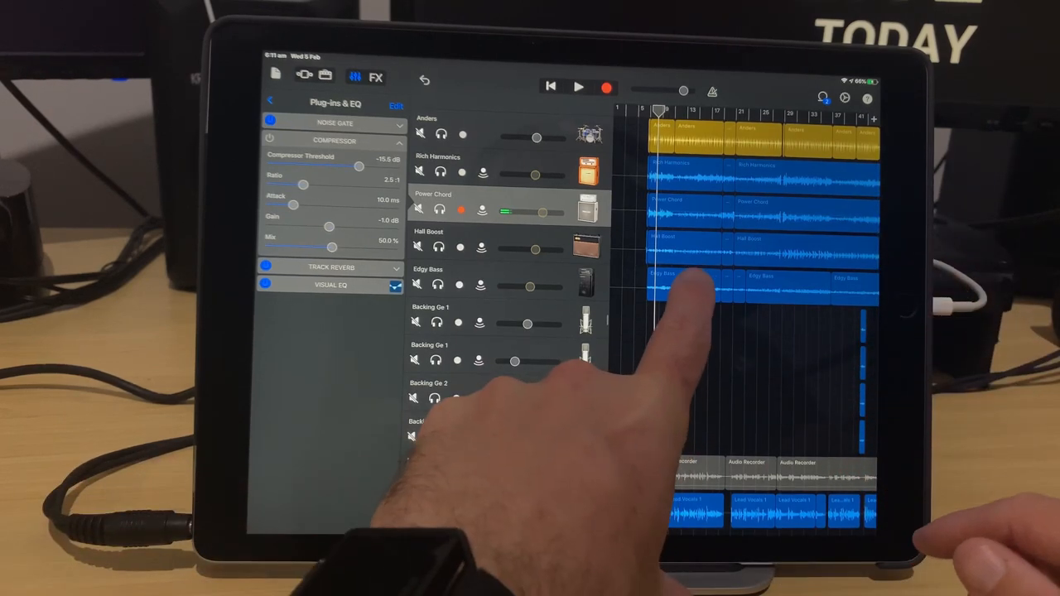
{"action": "left_click", "coordinate": [514, 275]}
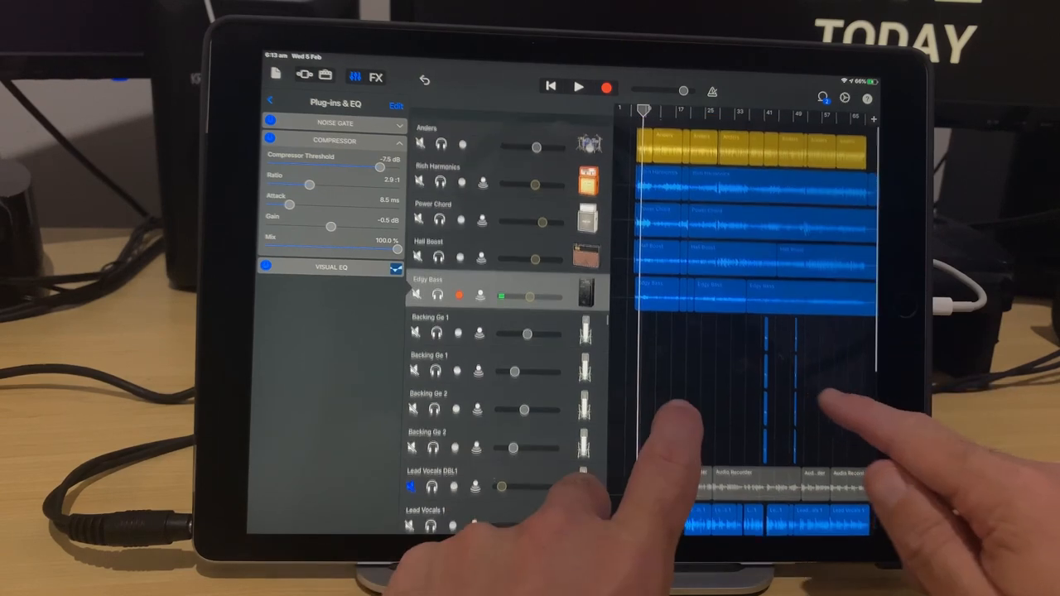
{"action": "scroll", "scroll_direction": "up", "scroll_amount": 3}
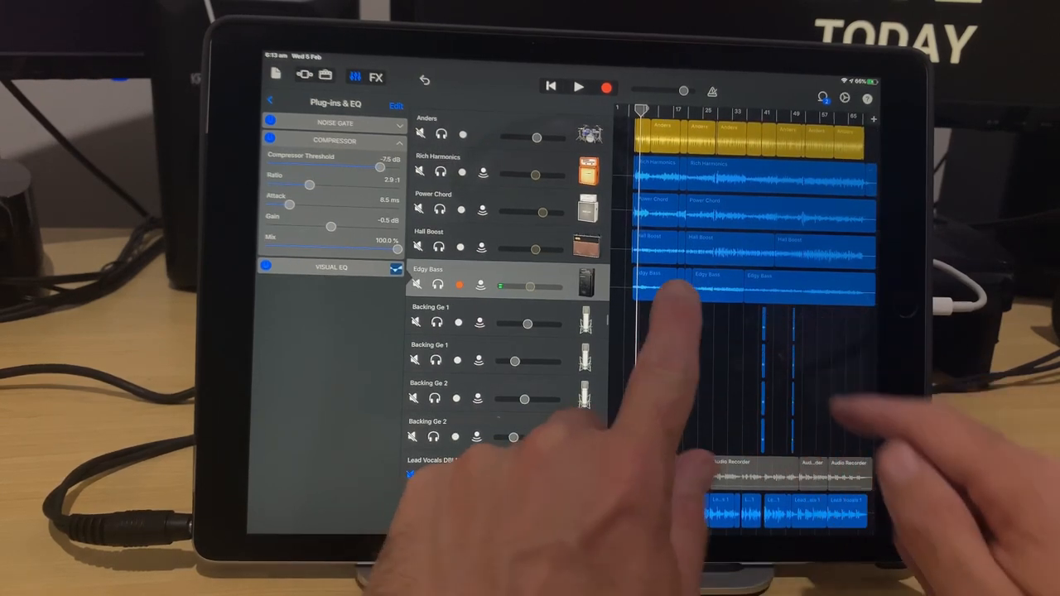
{"action": "left_click", "coordinate": [655, 285]}
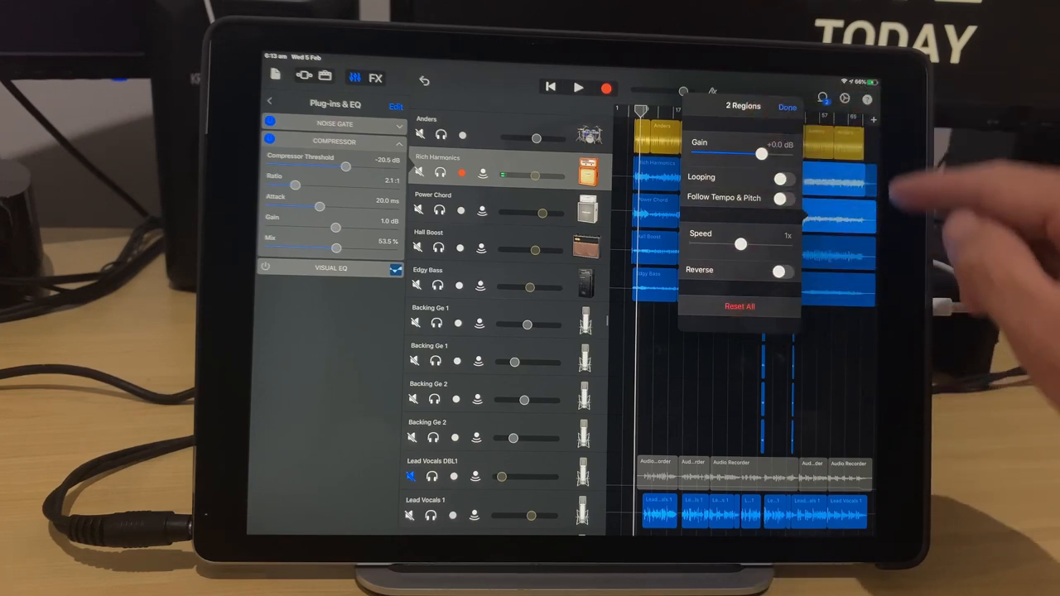
{"action": "left_click", "coordinate": [787, 106]}
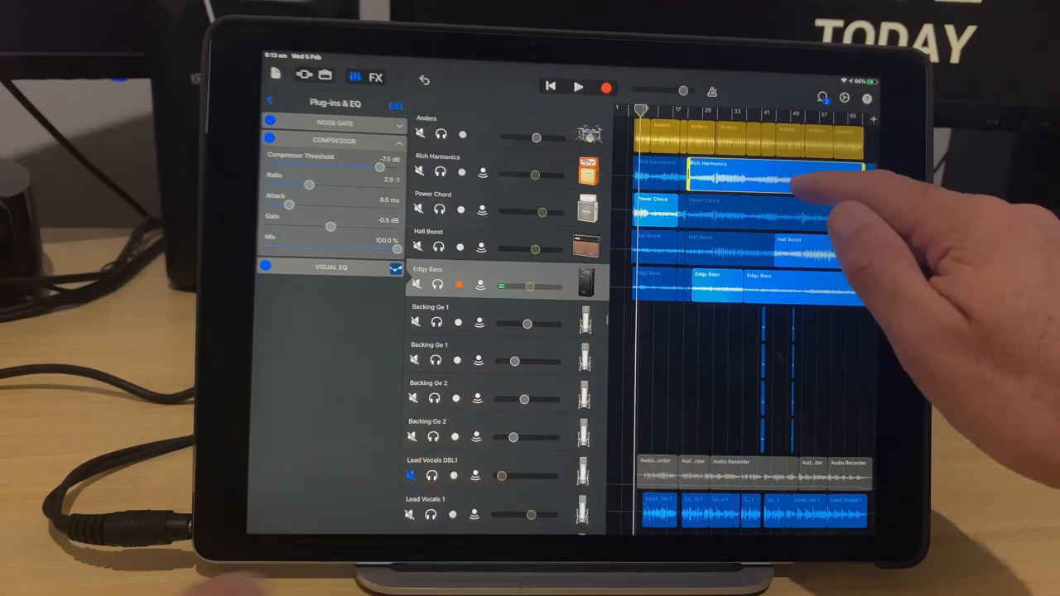
- Show the shared settings for five selected regions, then dismiss the panel
{"action": "left_click", "coordinate": [778, 169]}
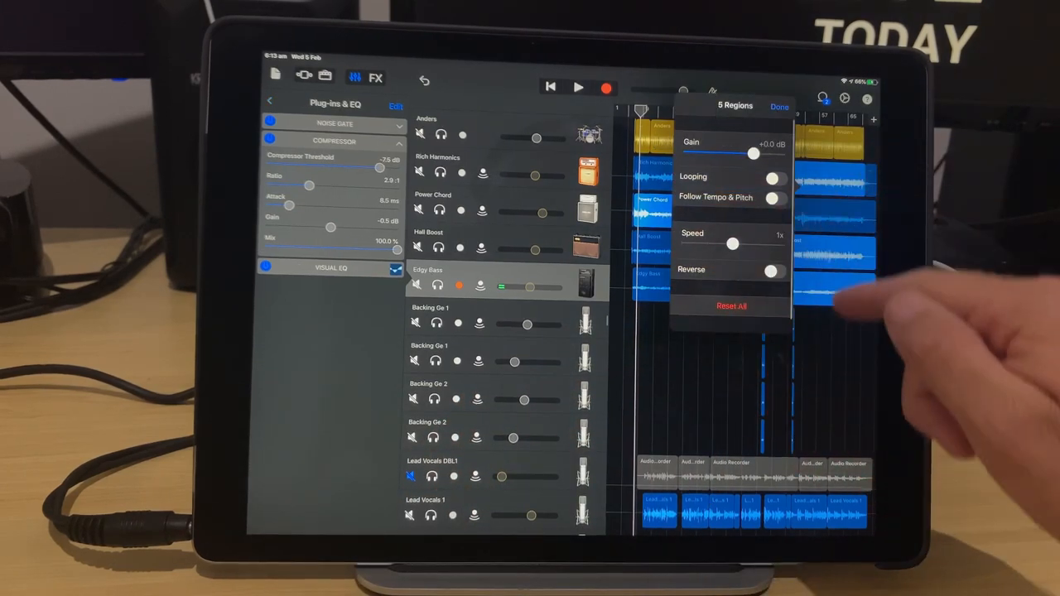
{"action": "left_click", "coordinate": [778, 106]}
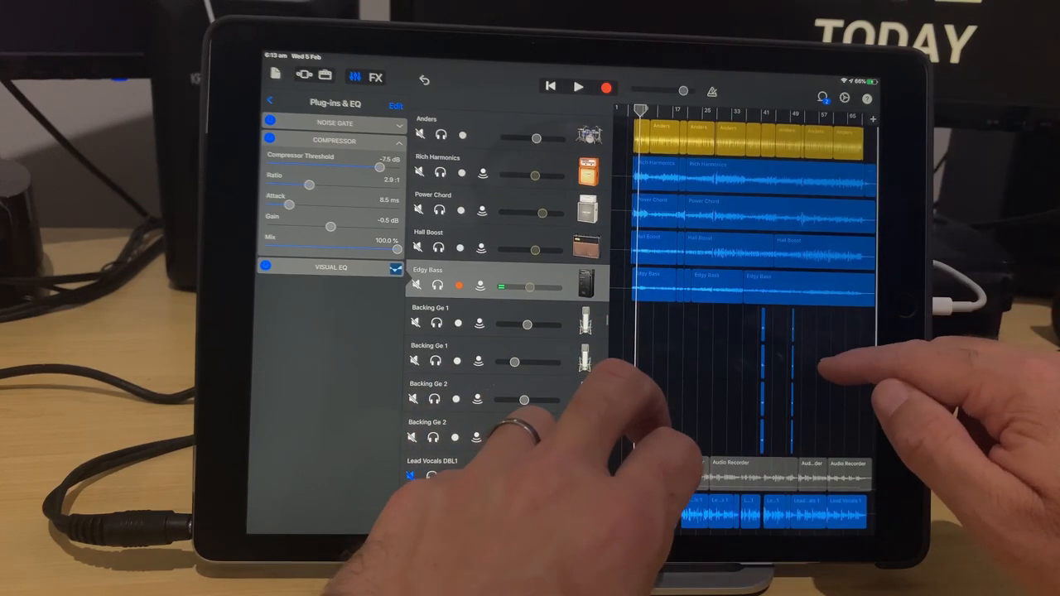
- Return to the Tracks view and select a single region on its own
{"action": "left_click", "coordinate": [787, 284]}
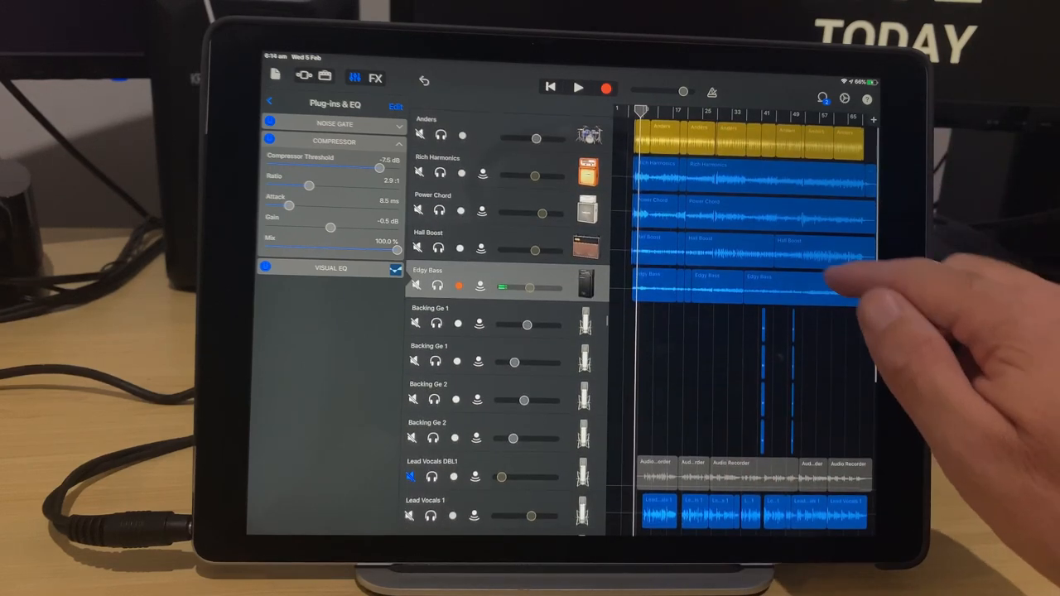
{"action": "left_click", "coordinate": [728, 248]}
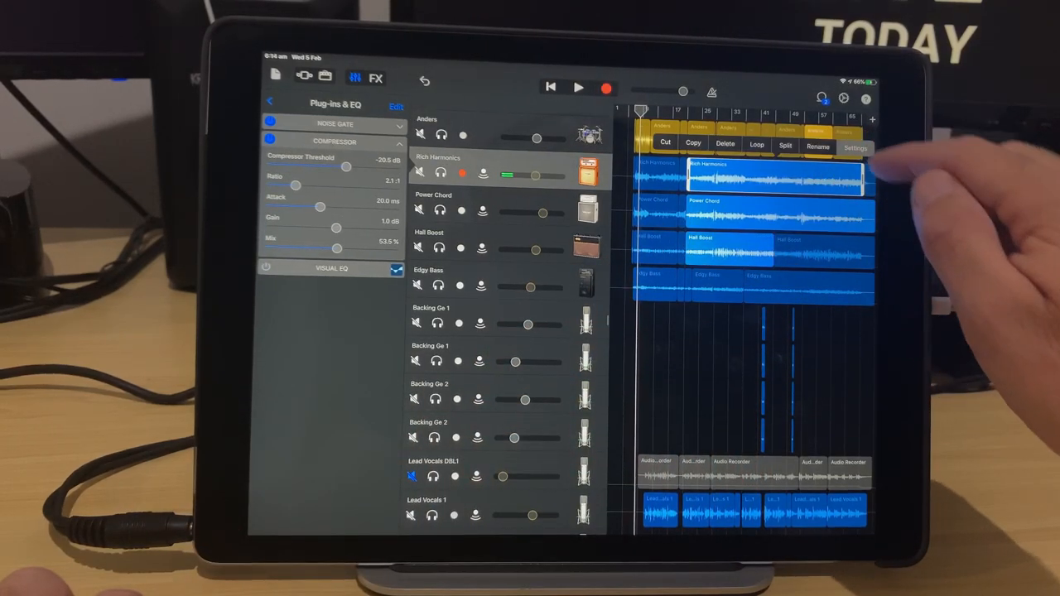
{"action": "left_click", "coordinate": [855, 145]}
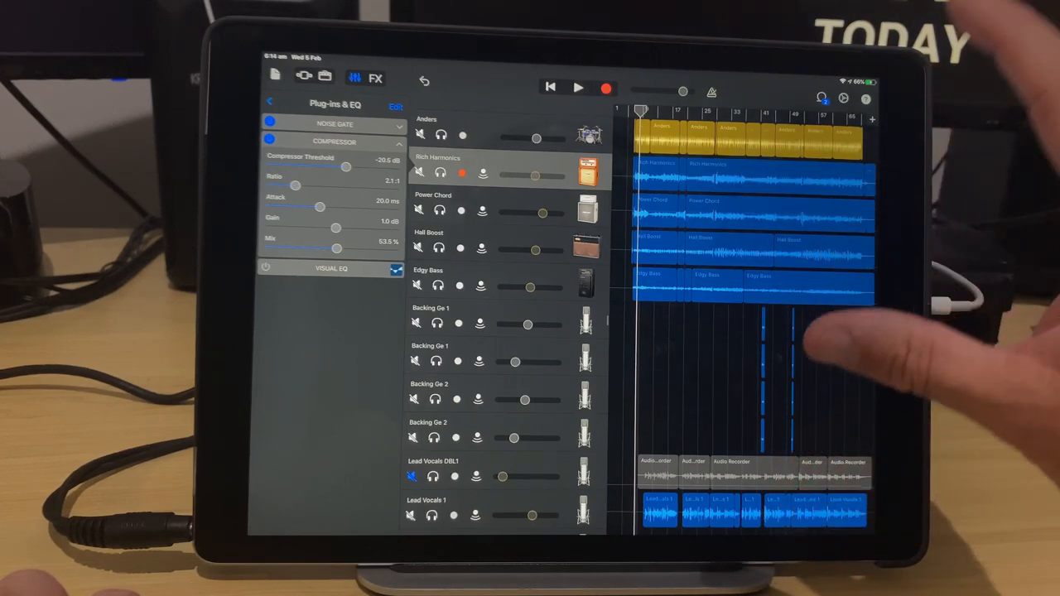
{"action": "scroll", "scroll_direction": "down", "scroll_amount": 3}
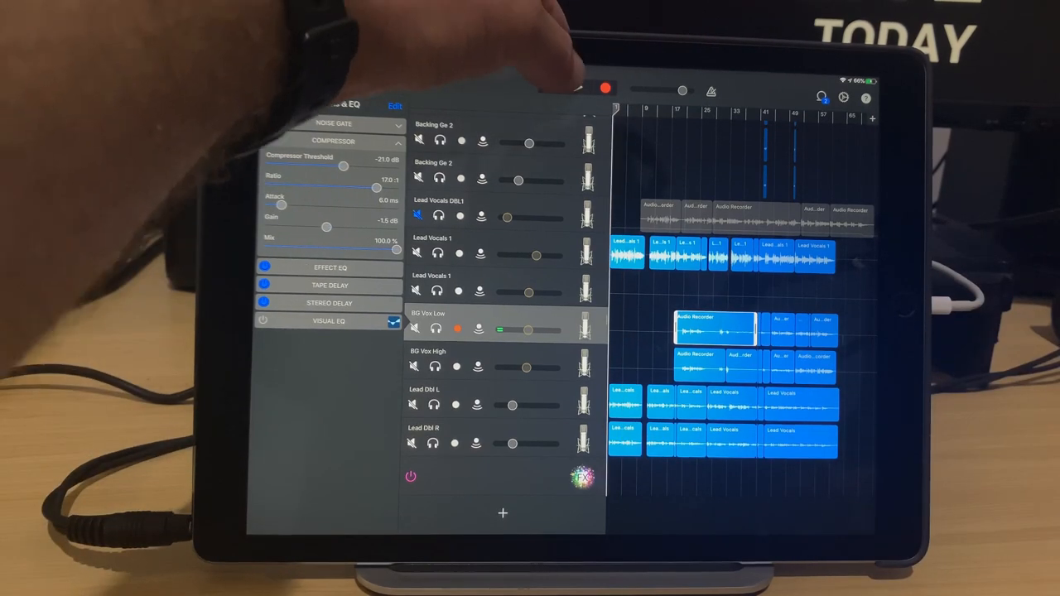
- Play the song while the BV Vox and Lead Dbl tracks are in view
{"action": "left_click", "coordinate": [577, 88]}
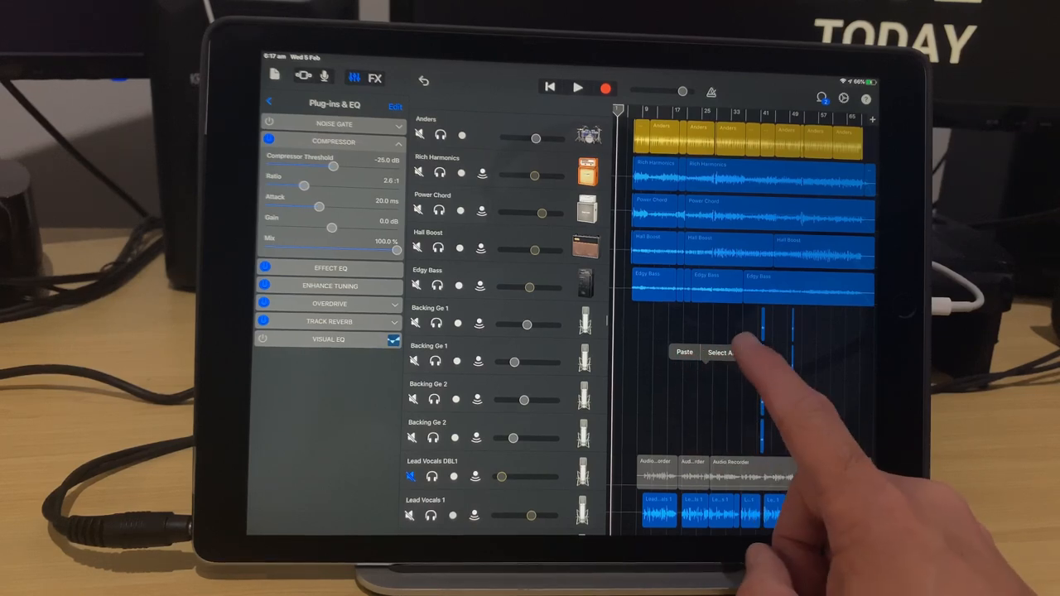
- Select All regions in the song from the timeline popup
{"action": "left_click", "coordinate": [719, 351]}
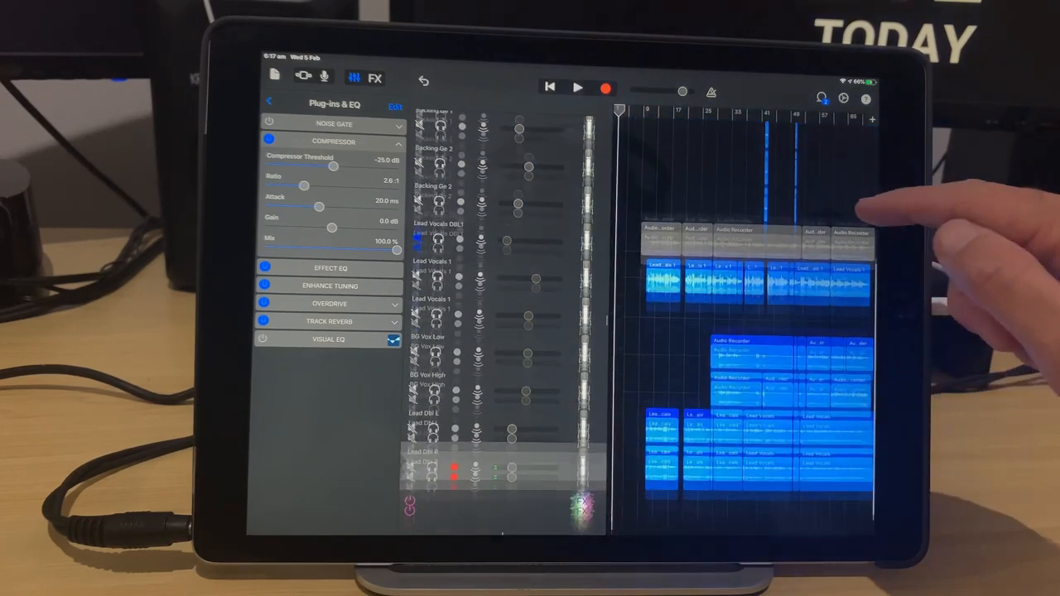
{"action": "scroll", "scroll_direction": "up", "scroll_amount": 3}
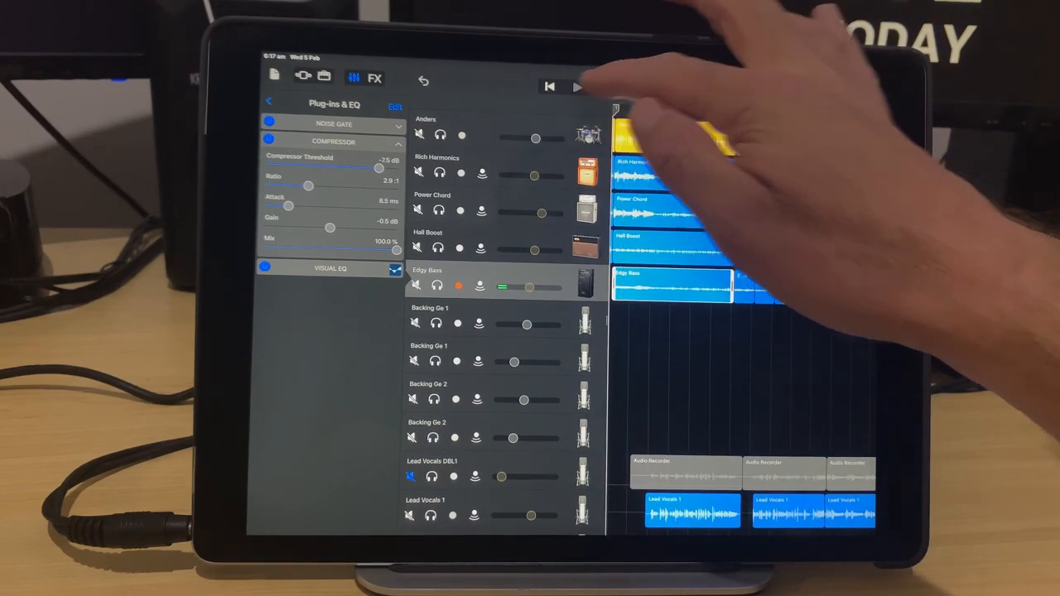
- Play the song and select the BV Vox High track to show its plug-ins
{"action": "left_click", "coordinate": [576, 87]}
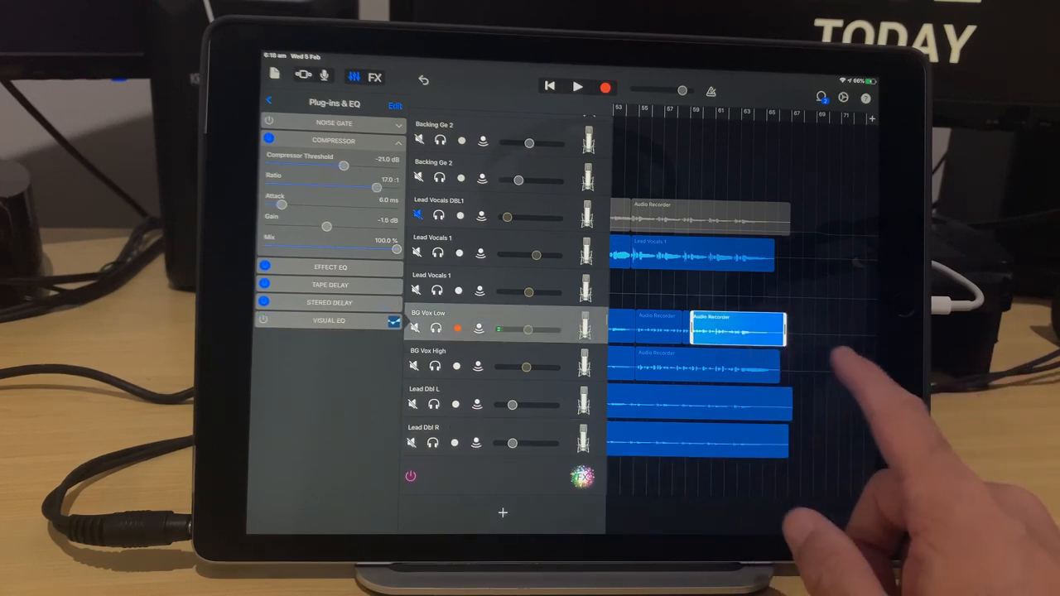
{"action": "scroll", "scroll_direction": "left", "scroll_amount": 3}
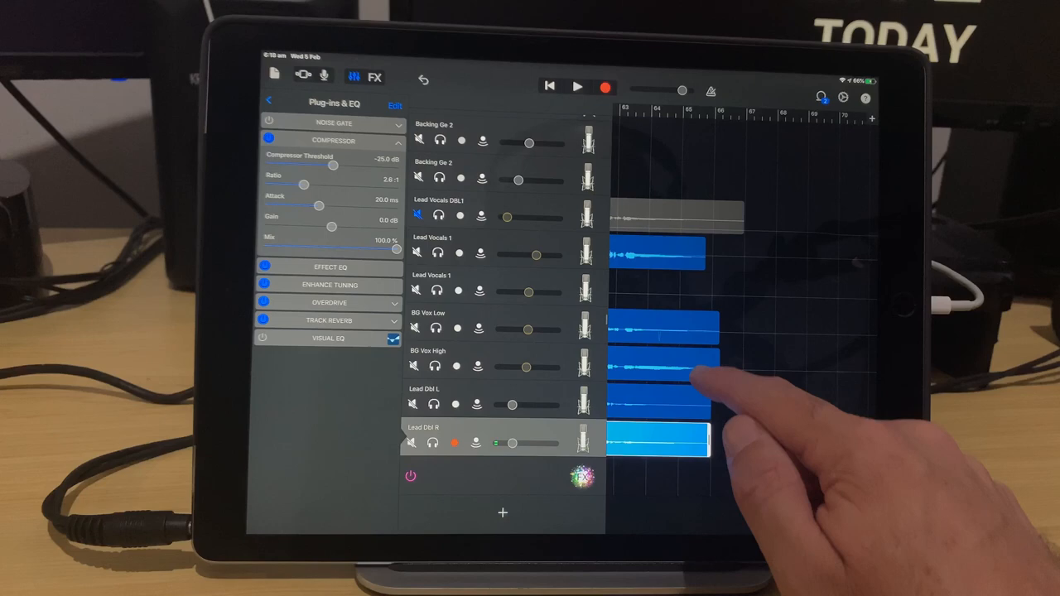
{"action": "left_click", "coordinate": [506, 368]}
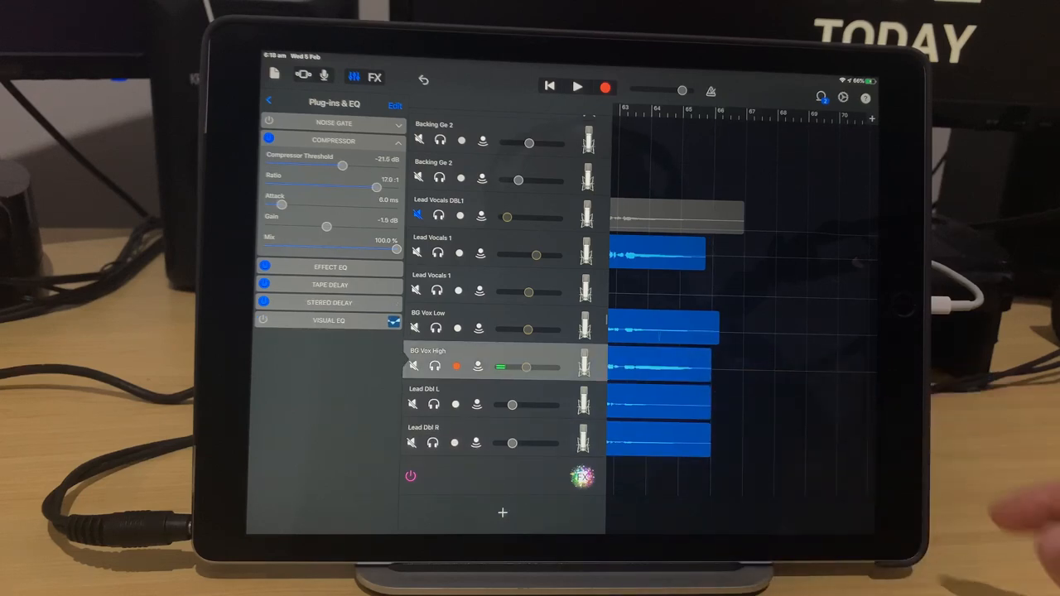